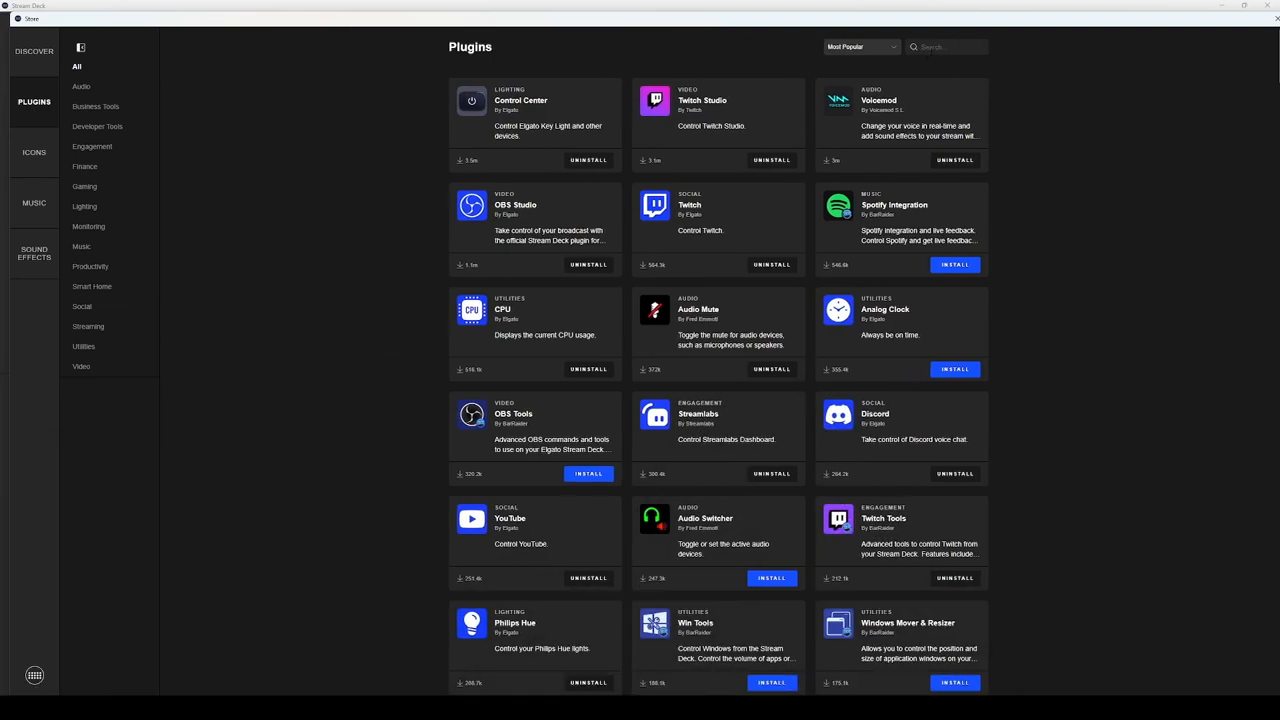
- Filter the plugin store by 'win' to find Windows Gizmos
{"action": "type", "text": "win"}
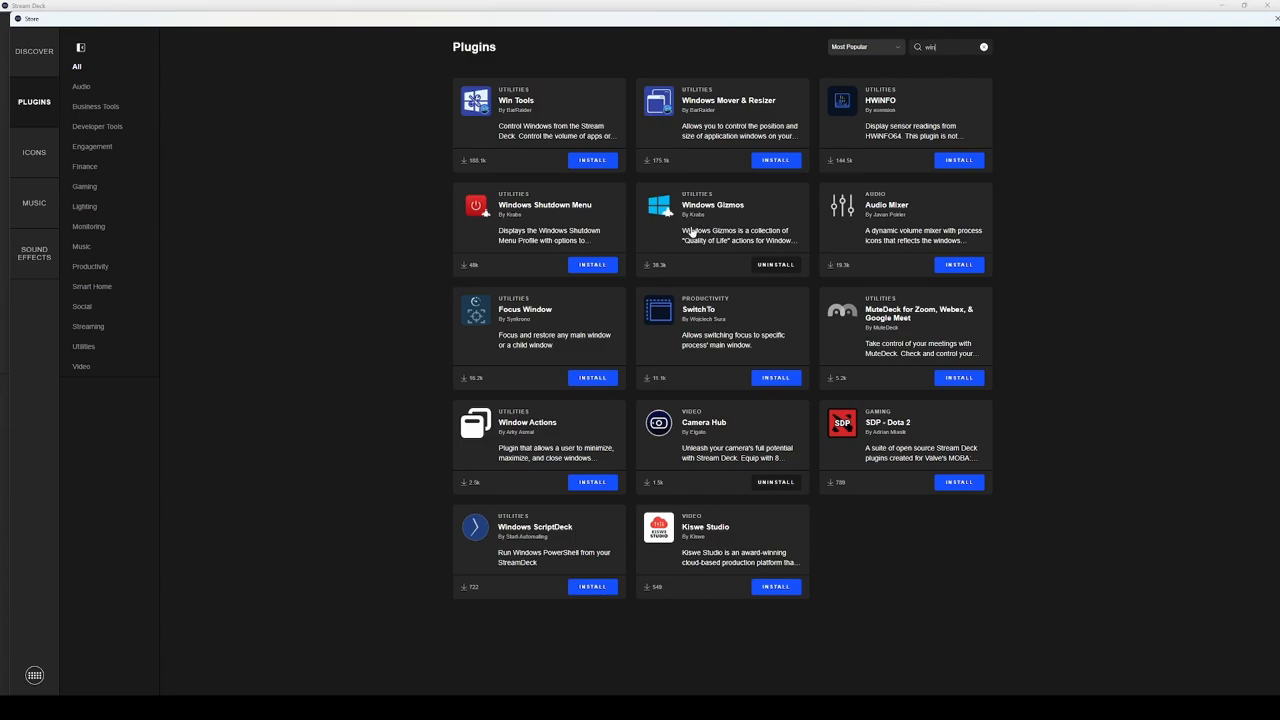
{"action": "mouse_move", "coordinate": [768, 268]}
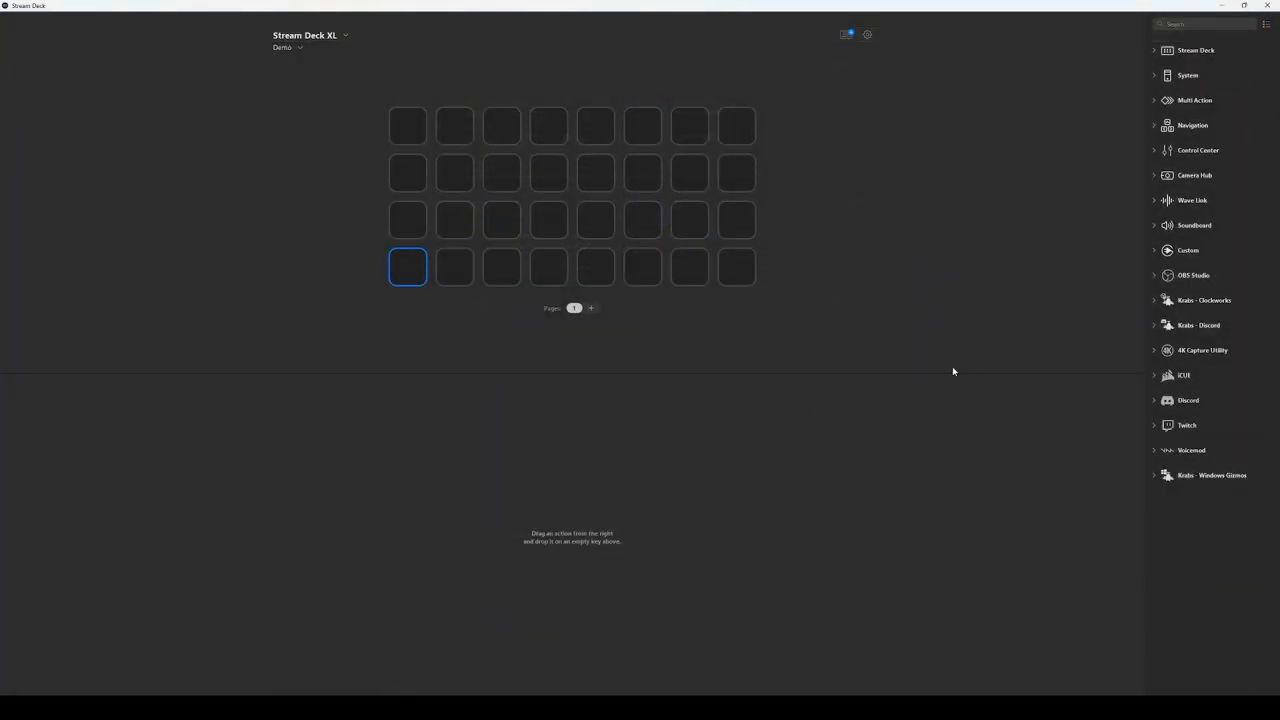
{"action": "mouse_move", "coordinate": [1096, 420]}
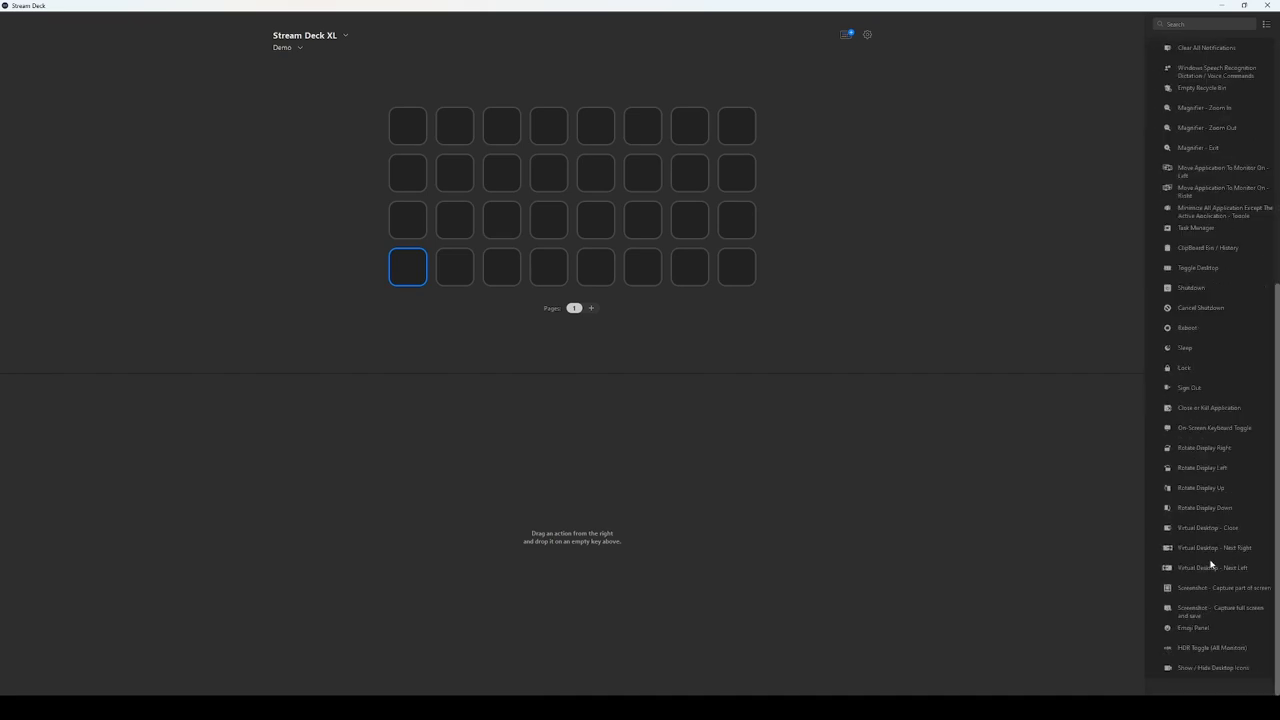
{"action": "mouse_move", "coordinate": [1188, 660]}
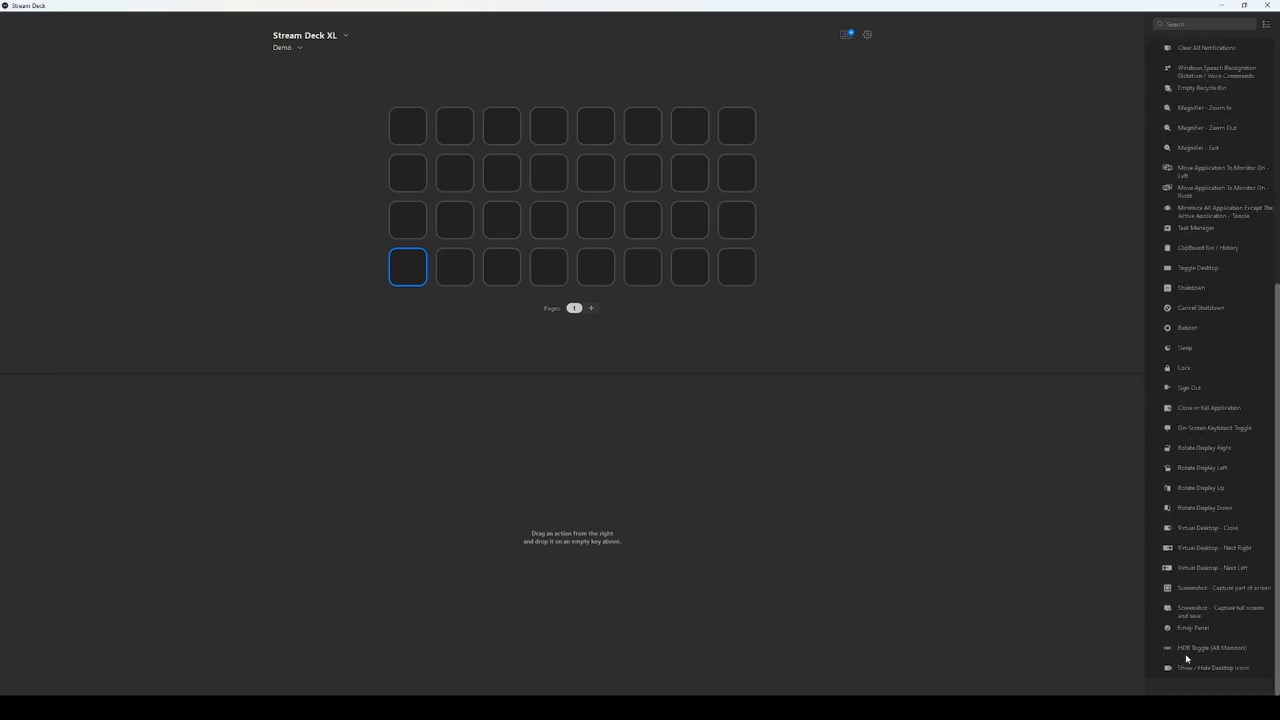
{"action": "mouse_move", "coordinate": [1190, 656]}
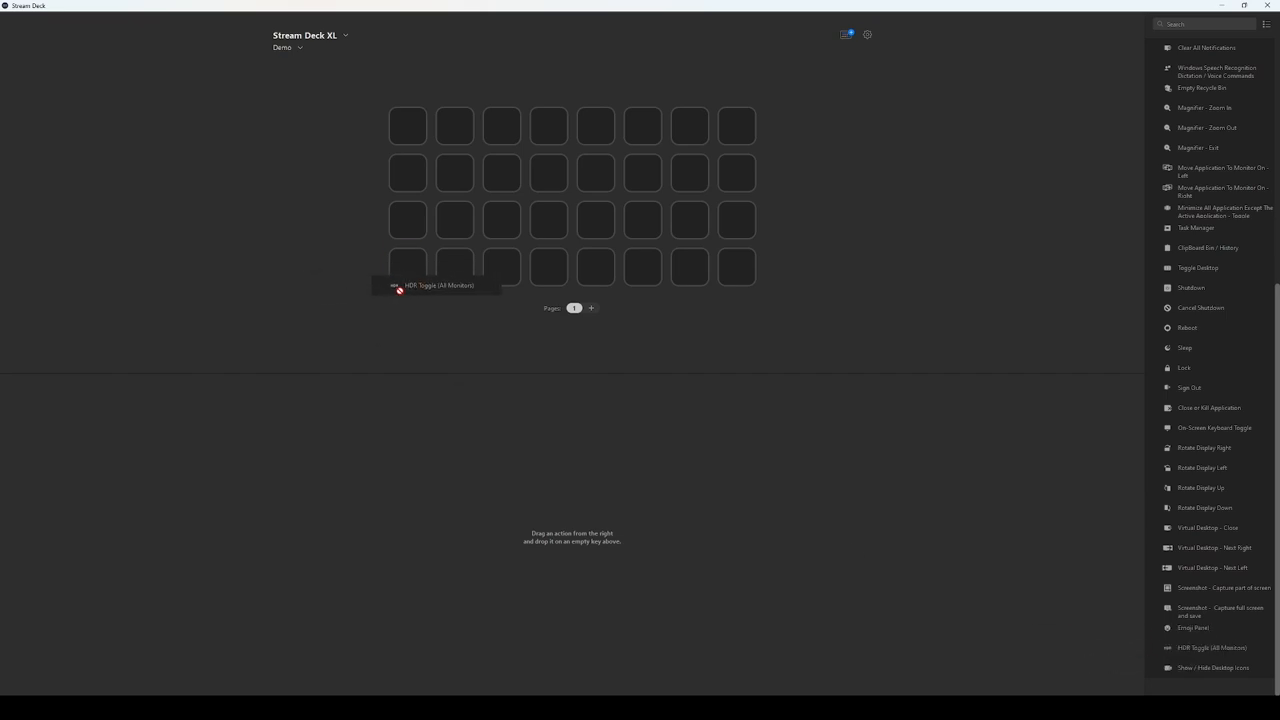
- Assign HDR Toggle (All Monitors) to the bottom-left key and review its settings
{"action": "left_click_drag", "start_coordinate": [392, 286], "coordinate": [408, 266]}
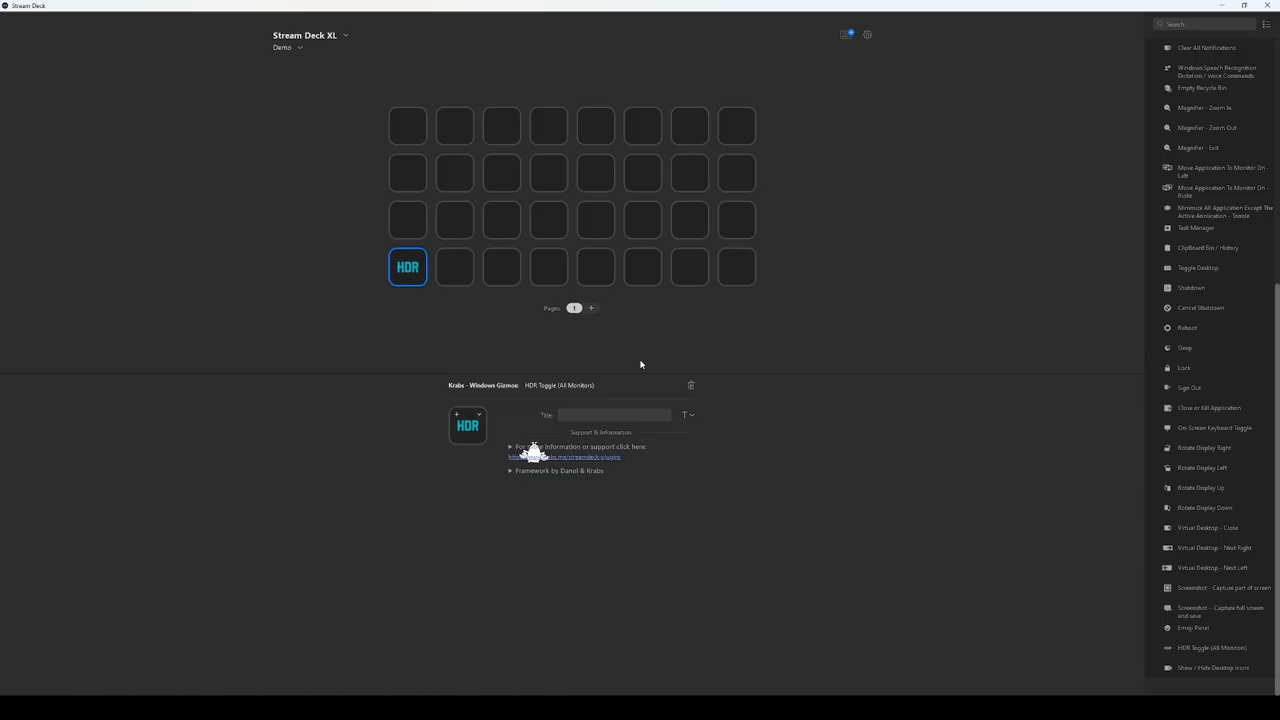
{"action": "left_click", "coordinate": [408, 266]}
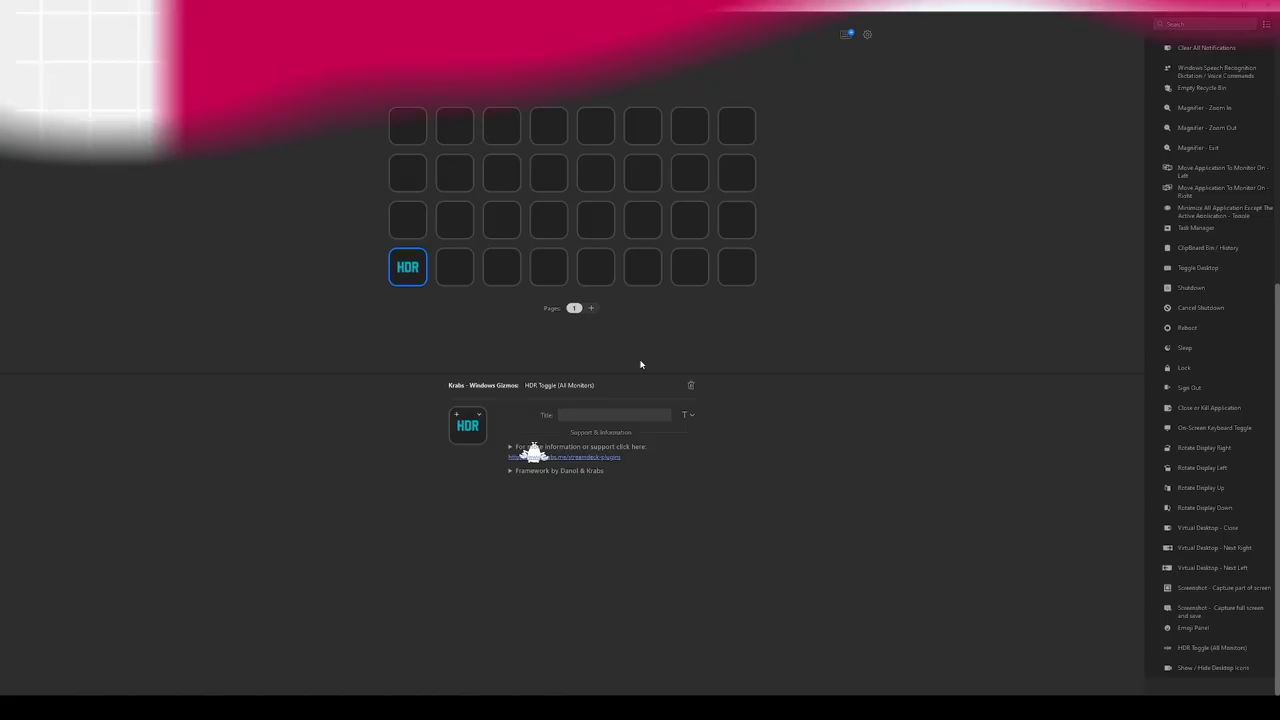